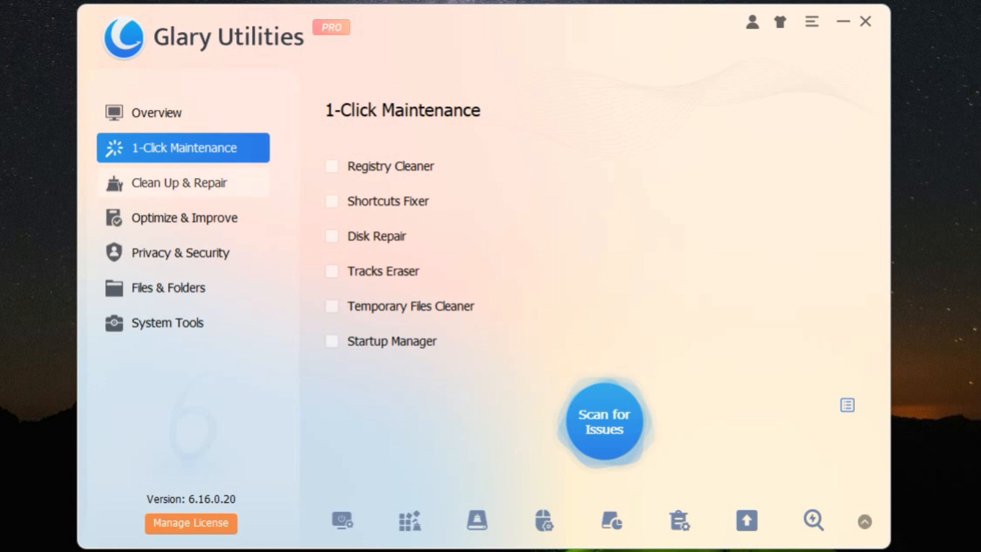
# Browse Clean Up & Repair, Optimize & Improve, Privacy & Security, Files & Folders, and System Tools.
pyautogui.click(182, 182)
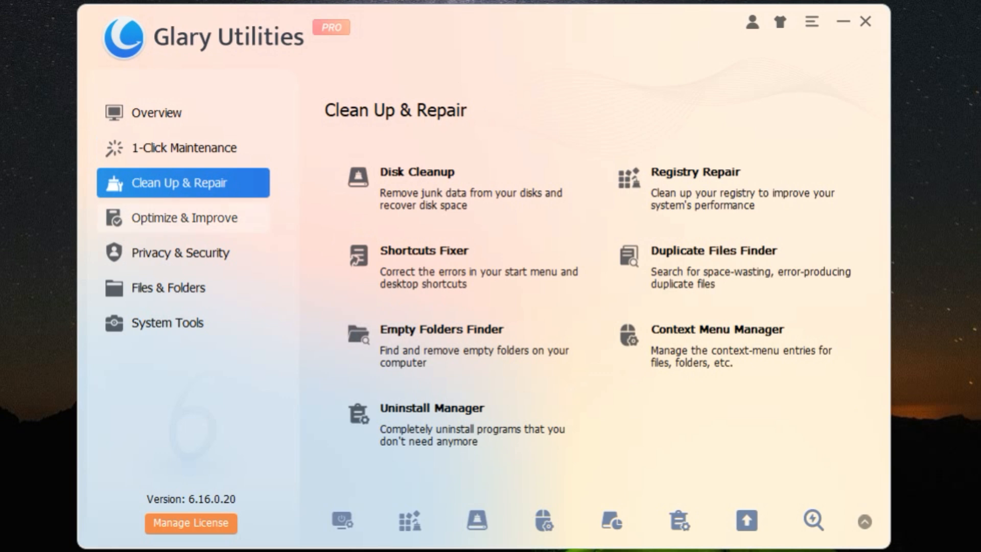
pyautogui.click(183, 217)
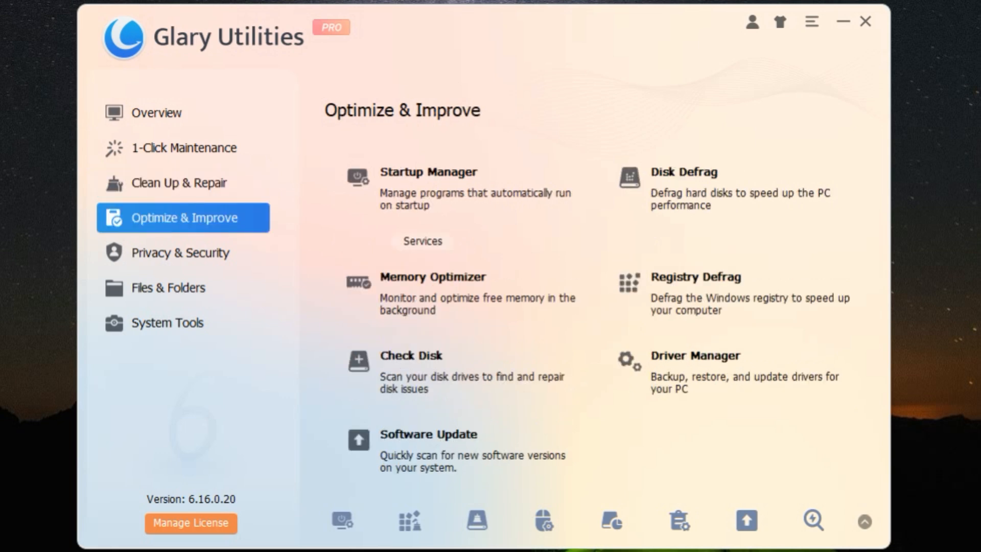
pyautogui.moveTo(180, 252)
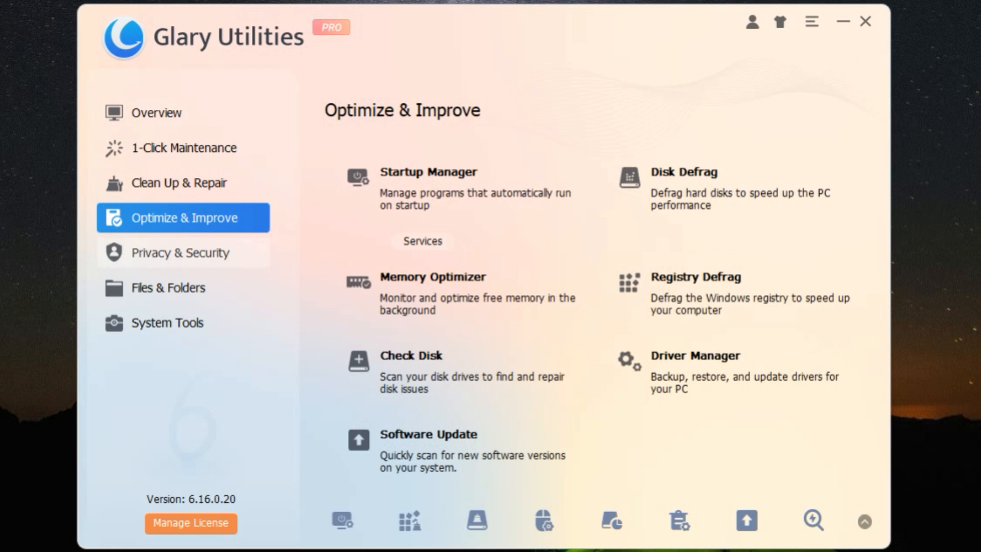
pyautogui.click(180, 252)
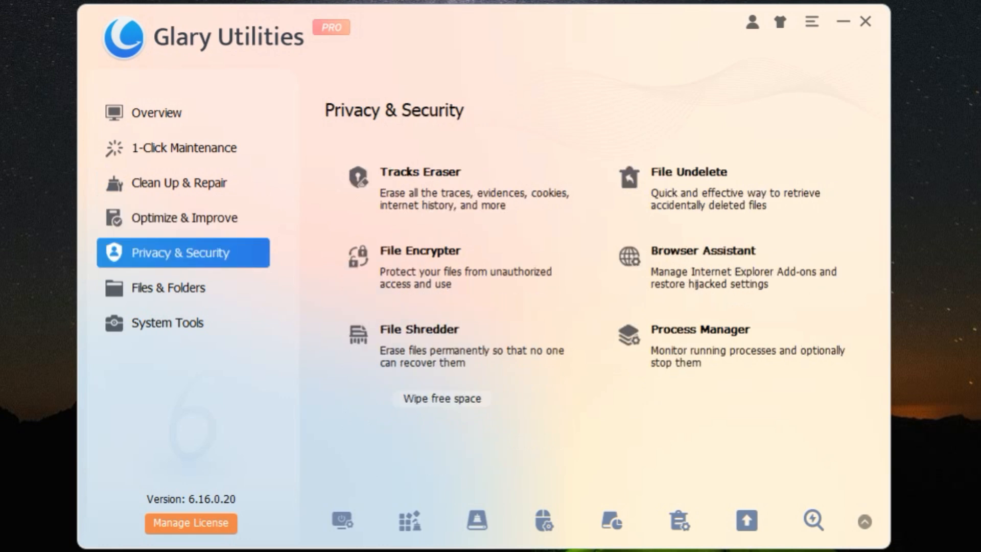
pyautogui.click(167, 287)
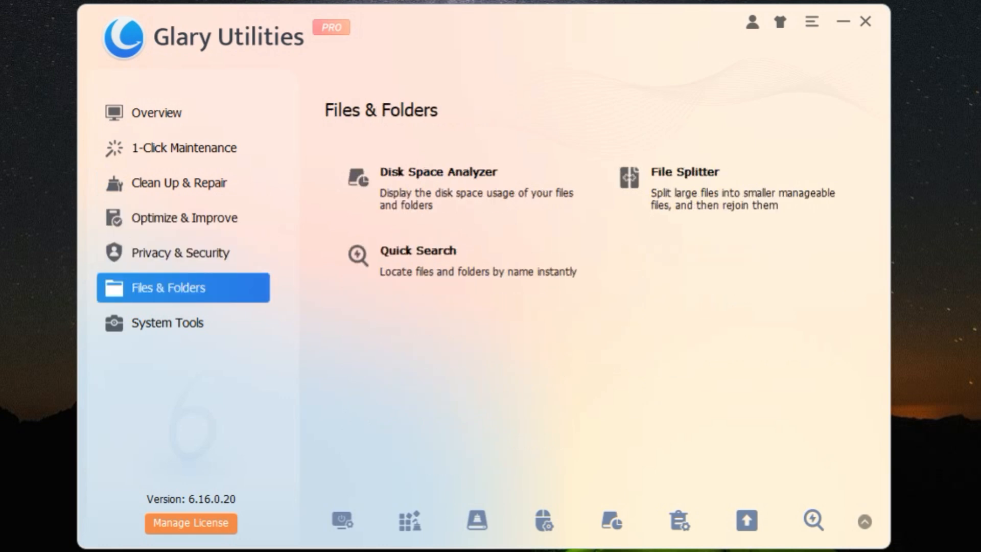
pyautogui.moveTo(167, 322)
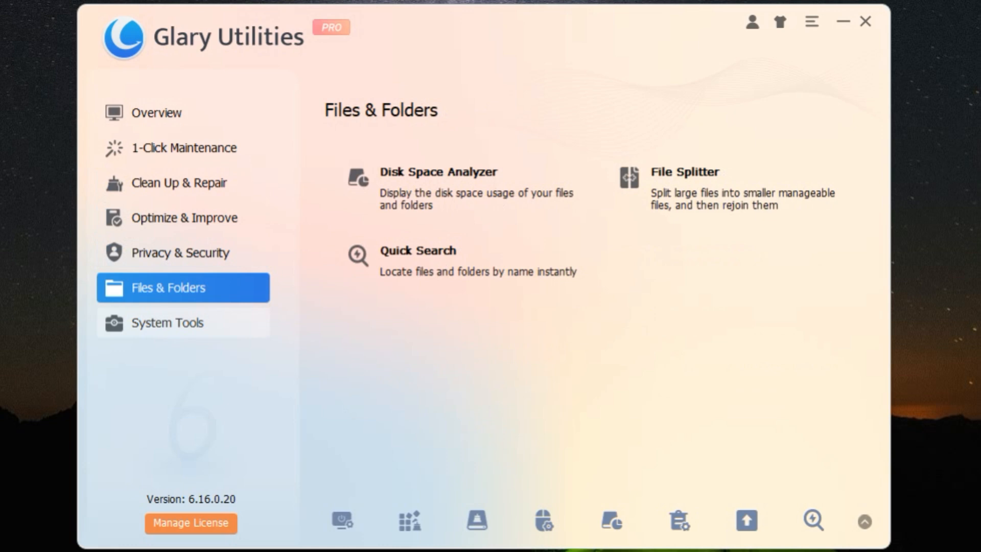
pyautogui.click(168, 322)
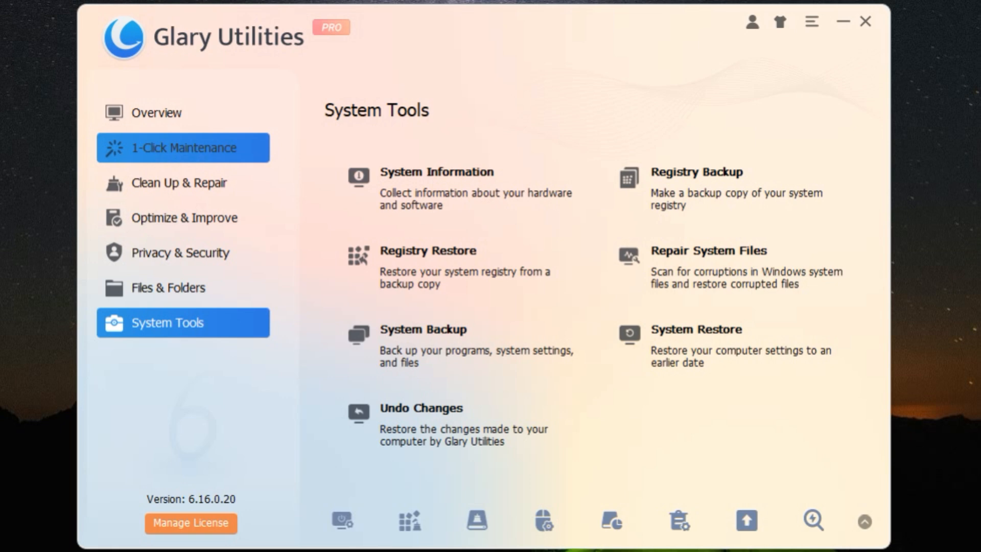
# On 1-Click Maintenance, enable Registry Cleaner, Shortcuts Fixer and Disk Repair.
pyautogui.click(183, 147)
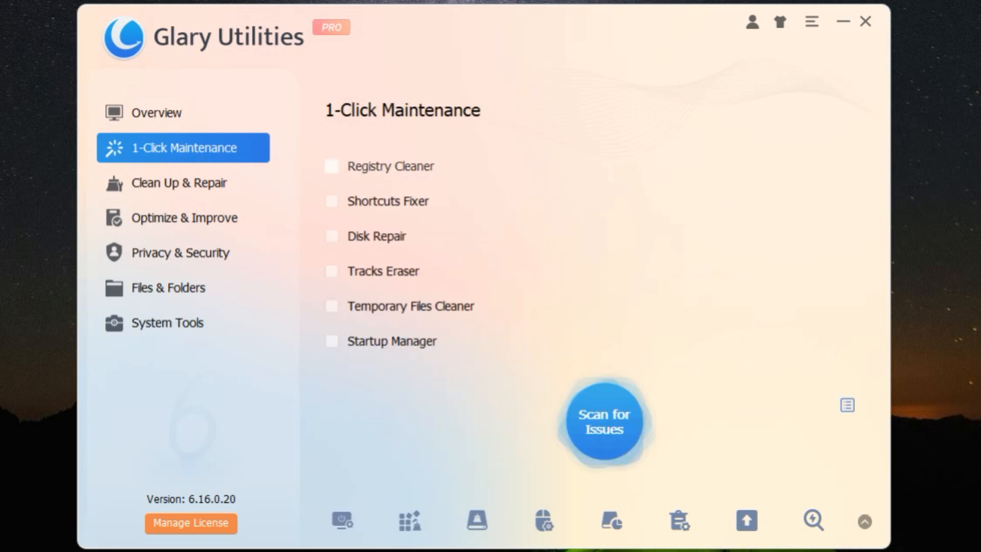
pyautogui.click(331, 166)
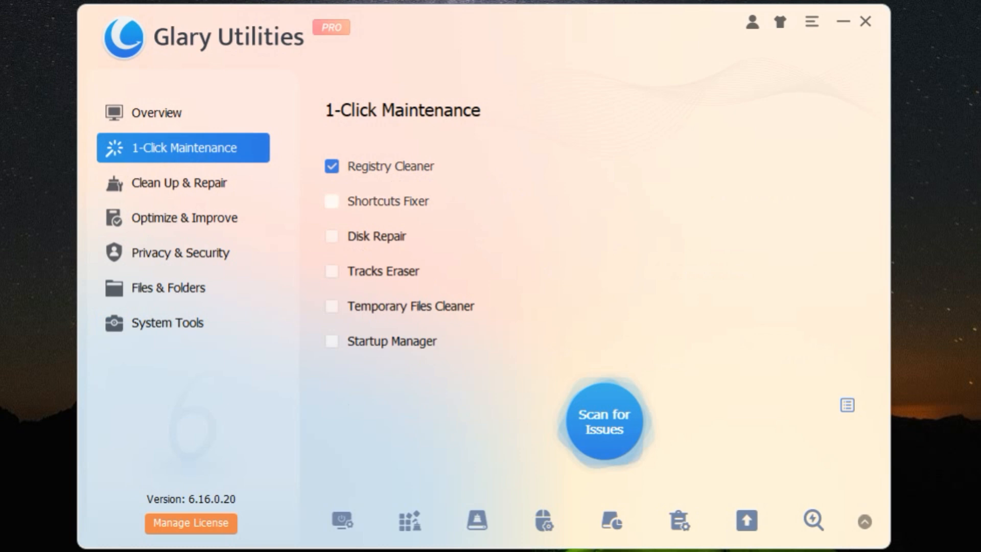
pyautogui.click(332, 201)
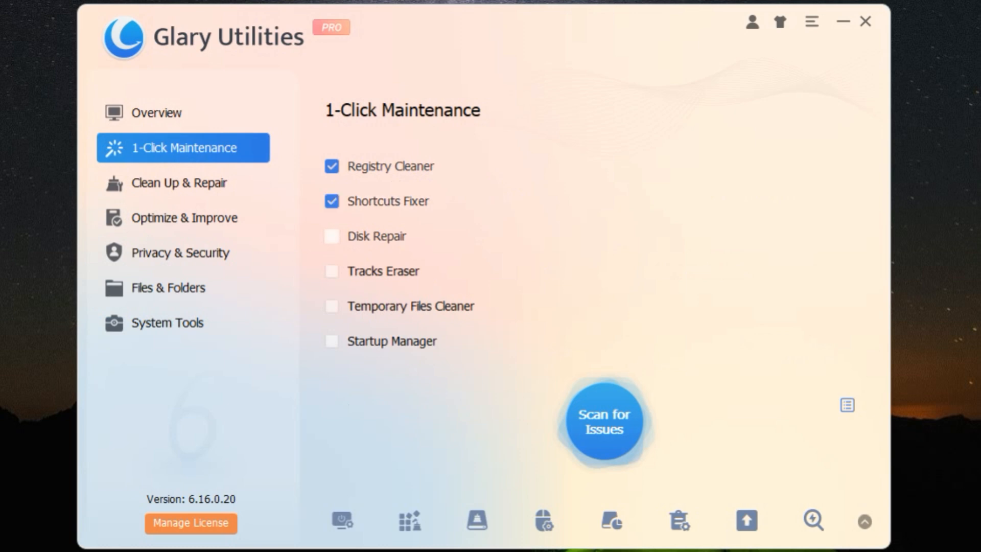
pyautogui.click(331, 236)
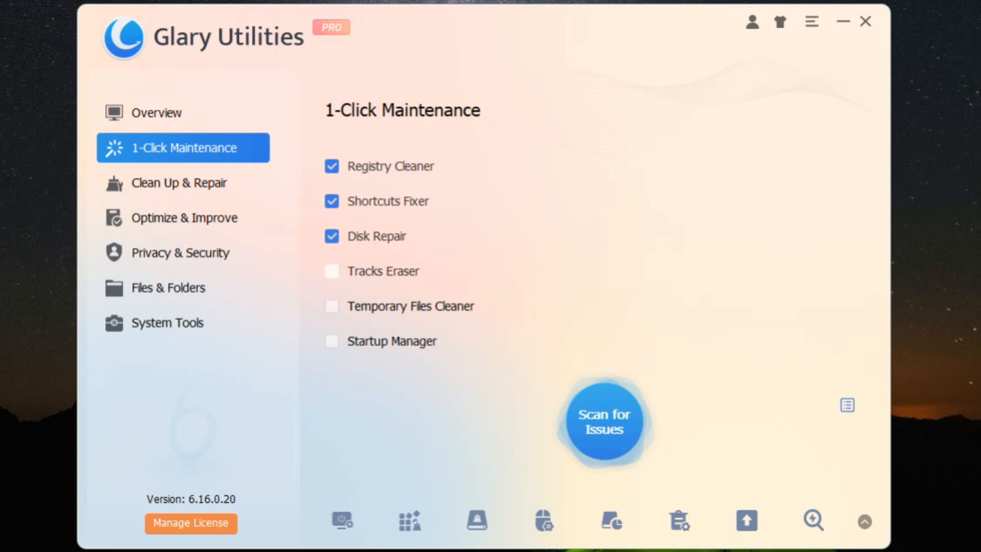
# Enable Tracks Eraser, Temporary Files Cleaner and Startup Manager.
pyautogui.click(331, 271)
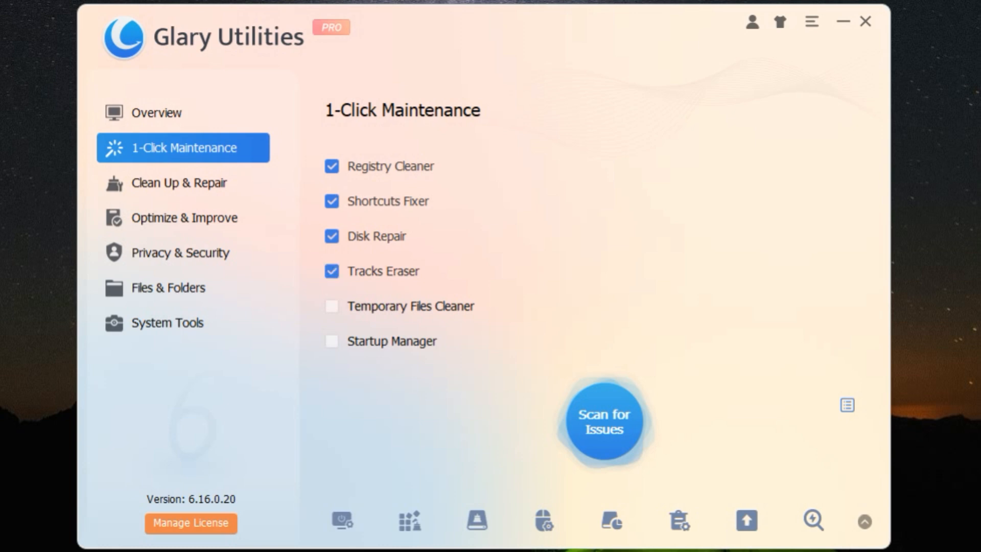
pyautogui.click(332, 306)
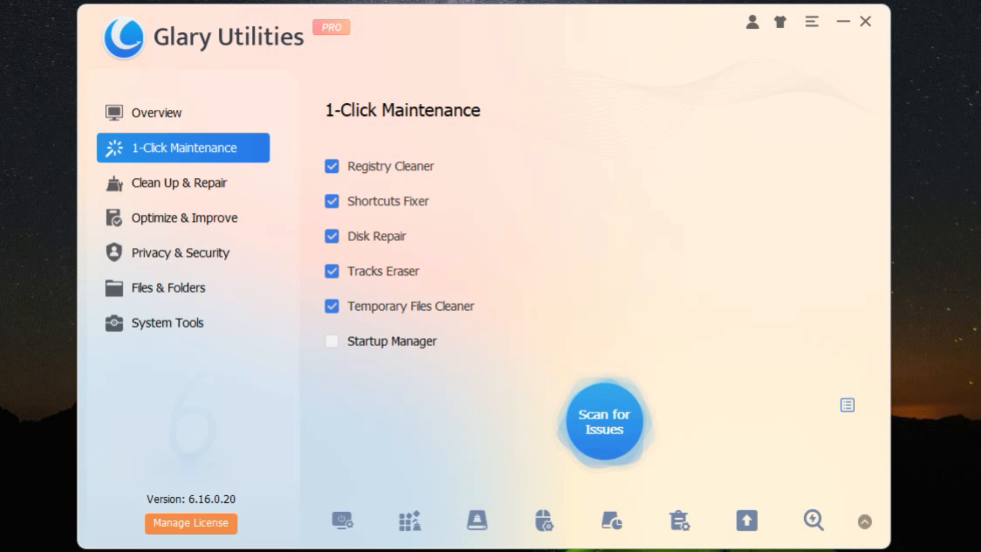
pyautogui.click(331, 341)
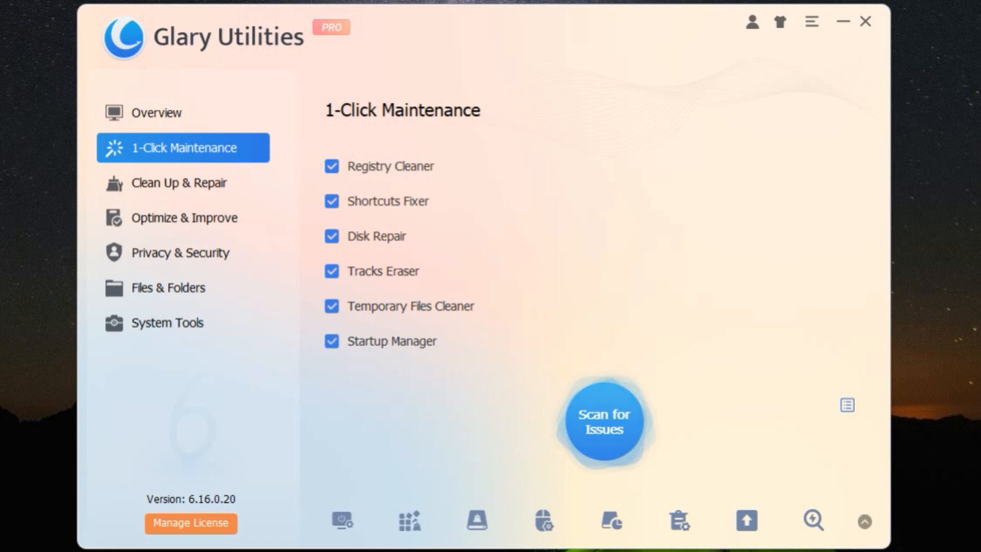
pyautogui.moveTo(179, 184)
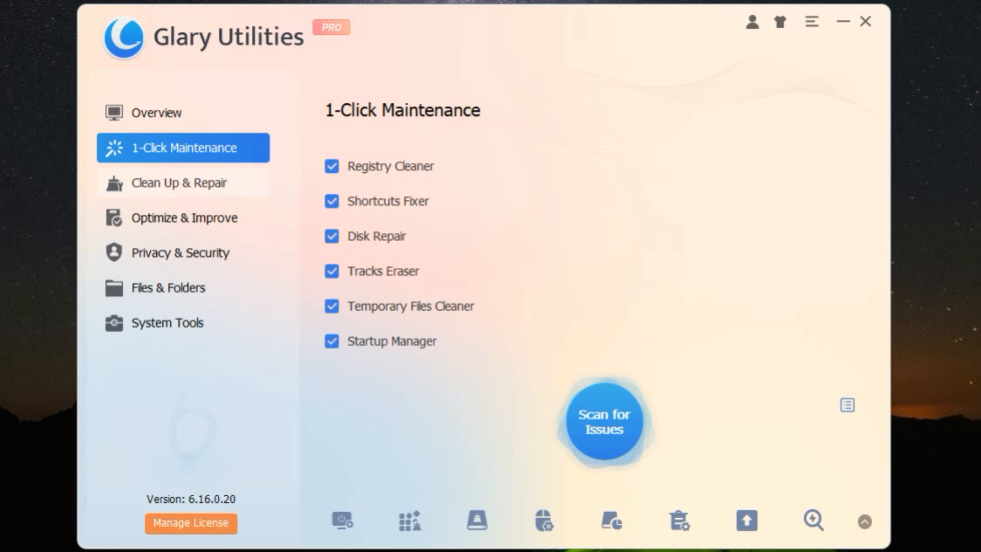
pyautogui.click(182, 181)
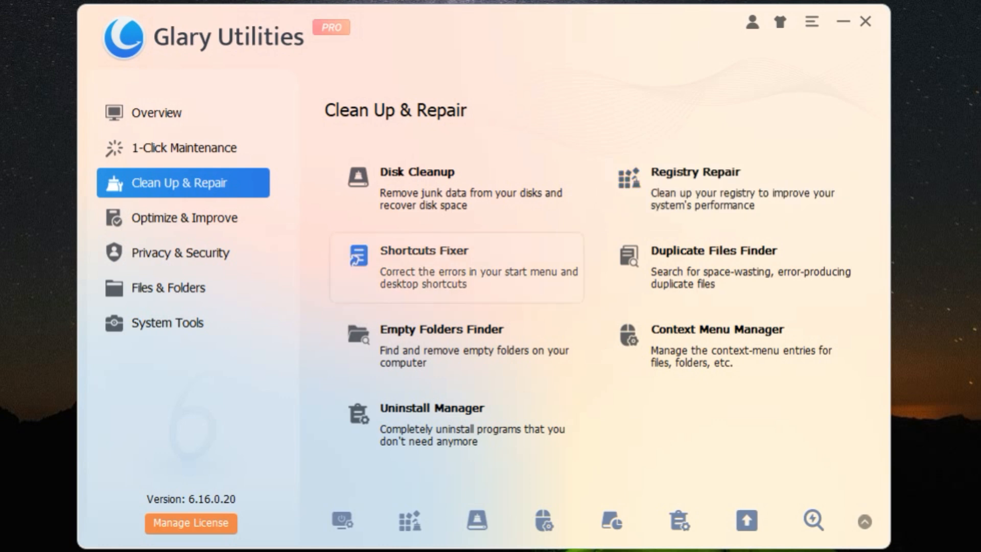
pyautogui.moveTo(725, 268)
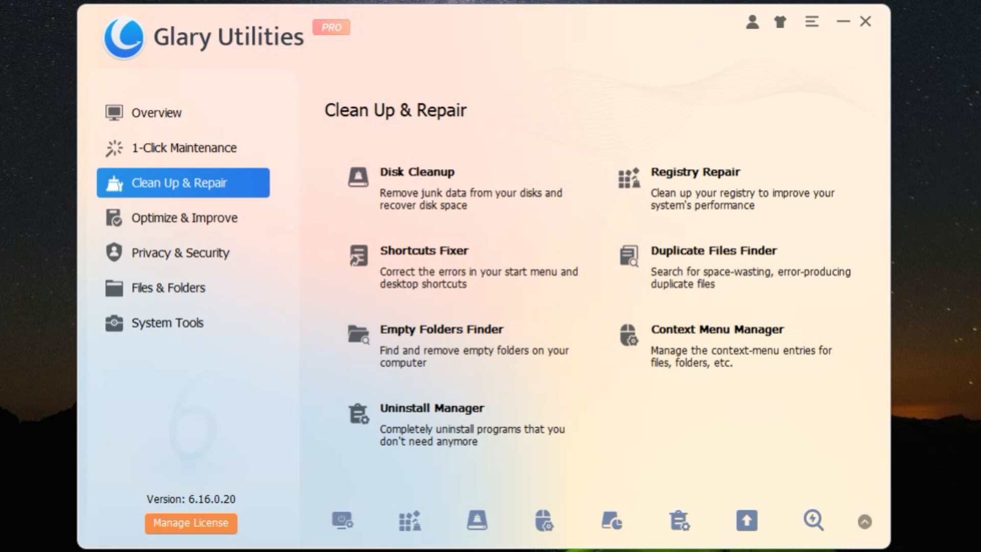
pyautogui.moveTo(455, 346)
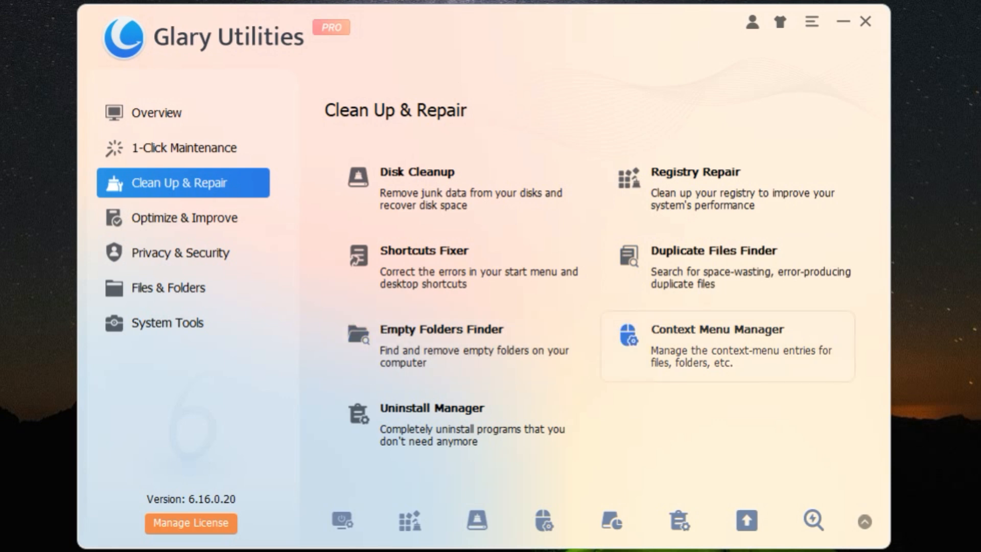
pyautogui.moveTo(455, 424)
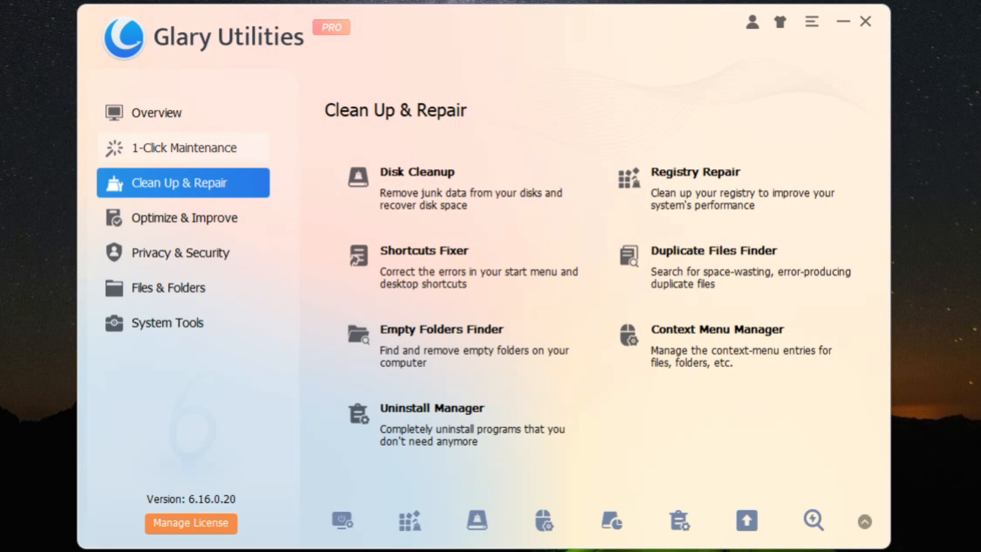
pyautogui.click(183, 147)
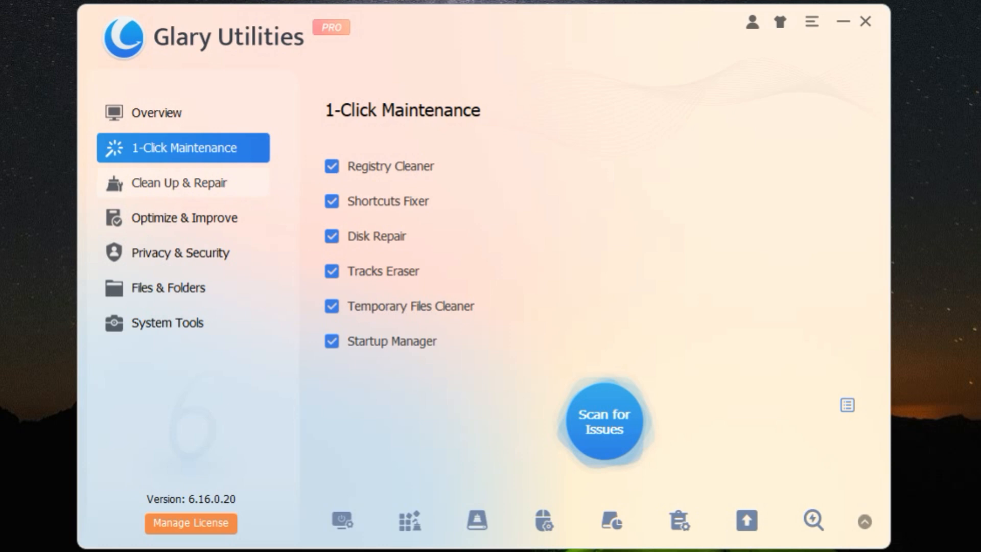
pyautogui.click(179, 182)
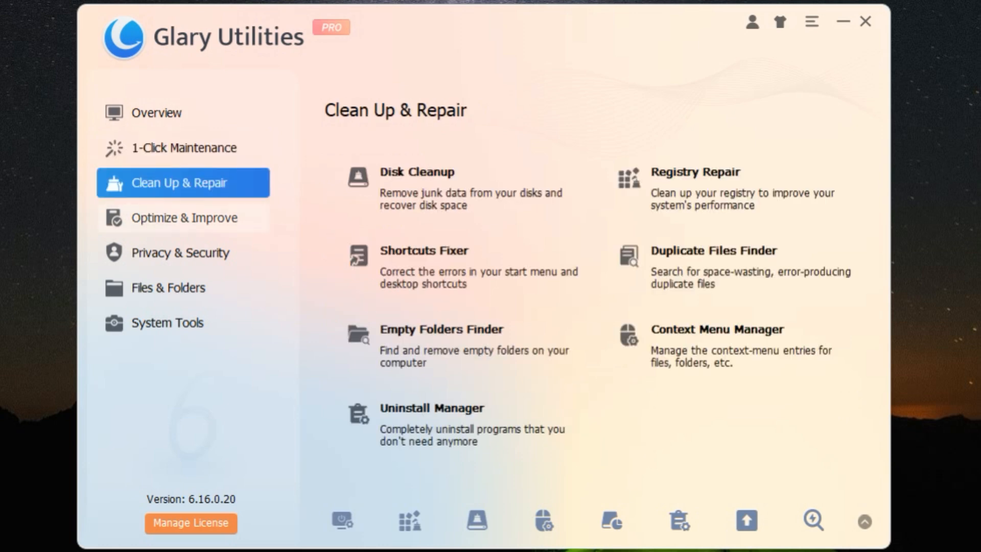
pyautogui.click(184, 217)
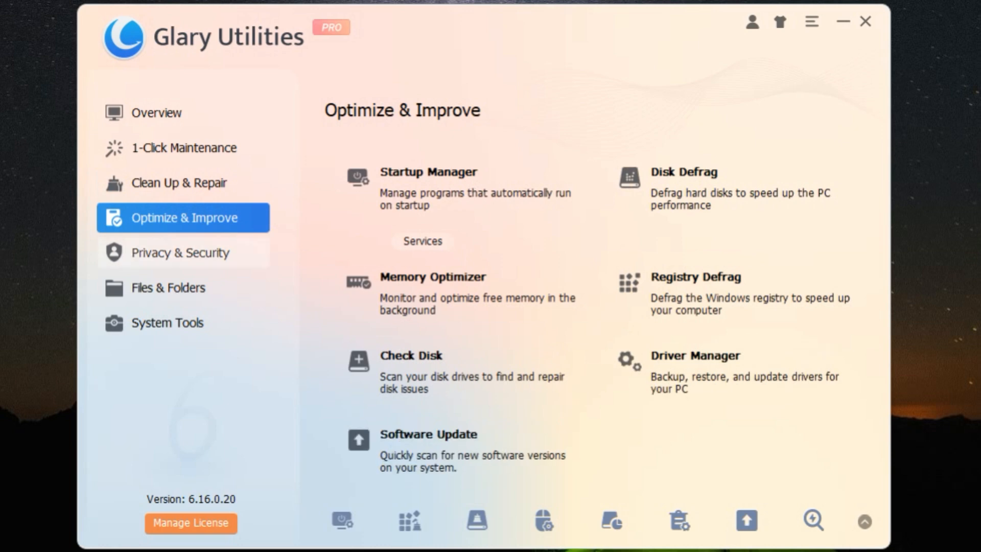
pyautogui.click(180, 252)
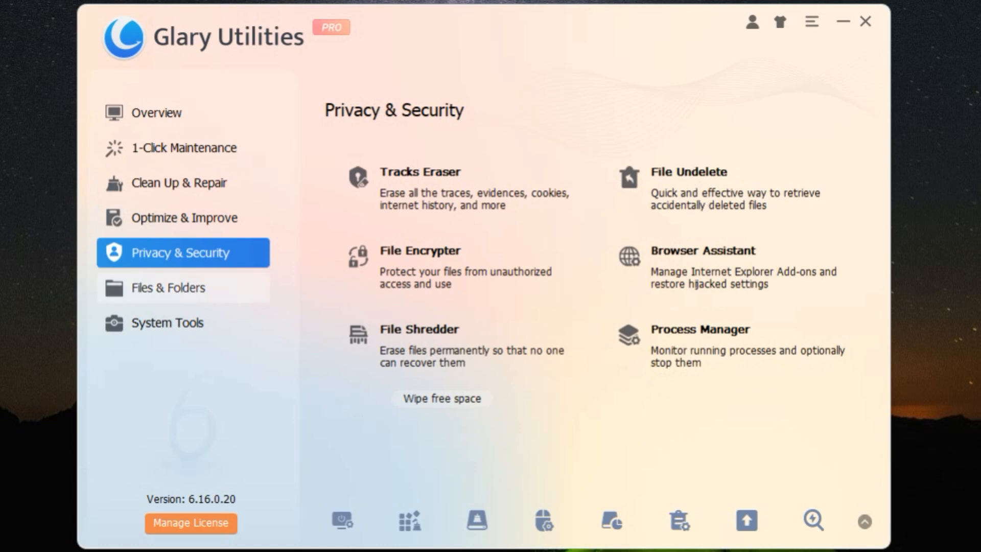
pyautogui.click(167, 287)
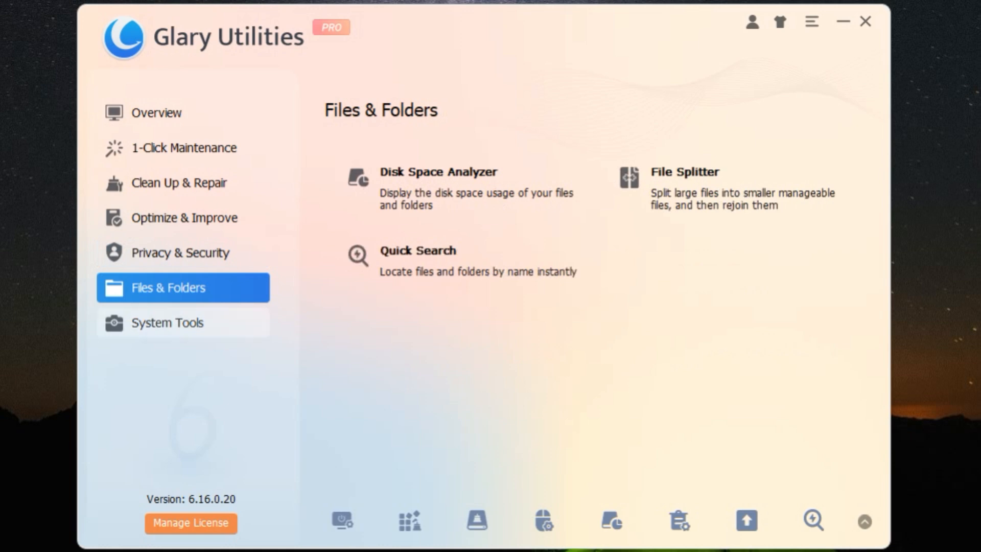
pyautogui.click(167, 322)
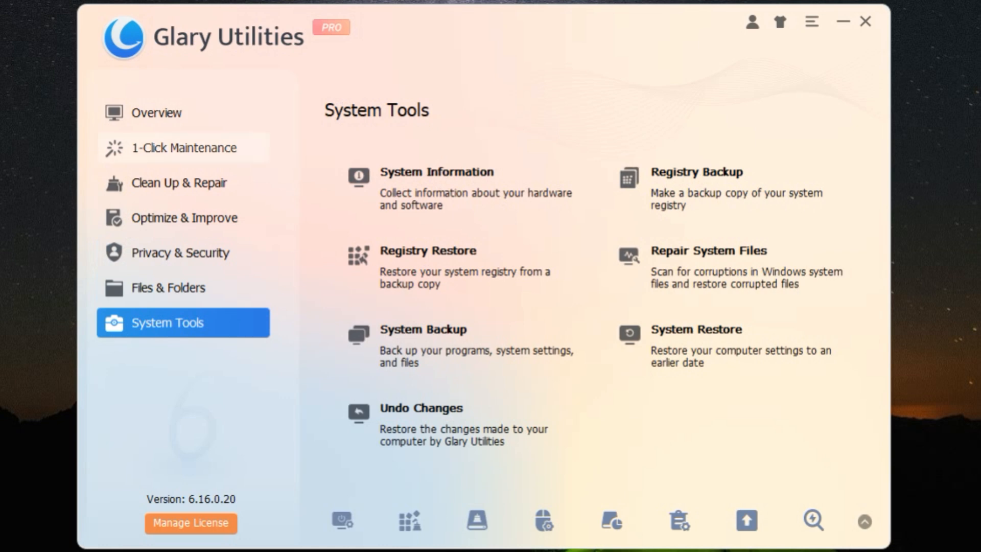
pyautogui.click(182, 148)
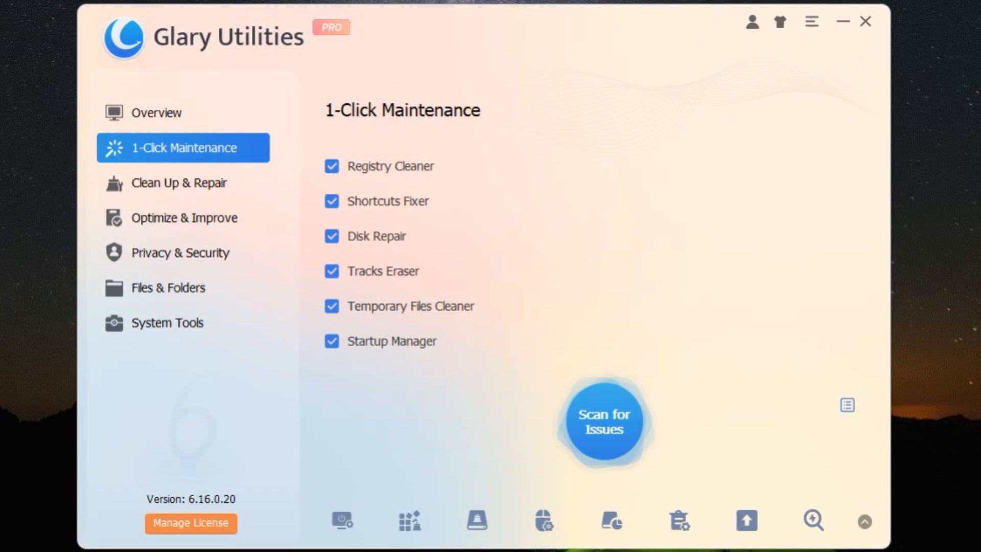